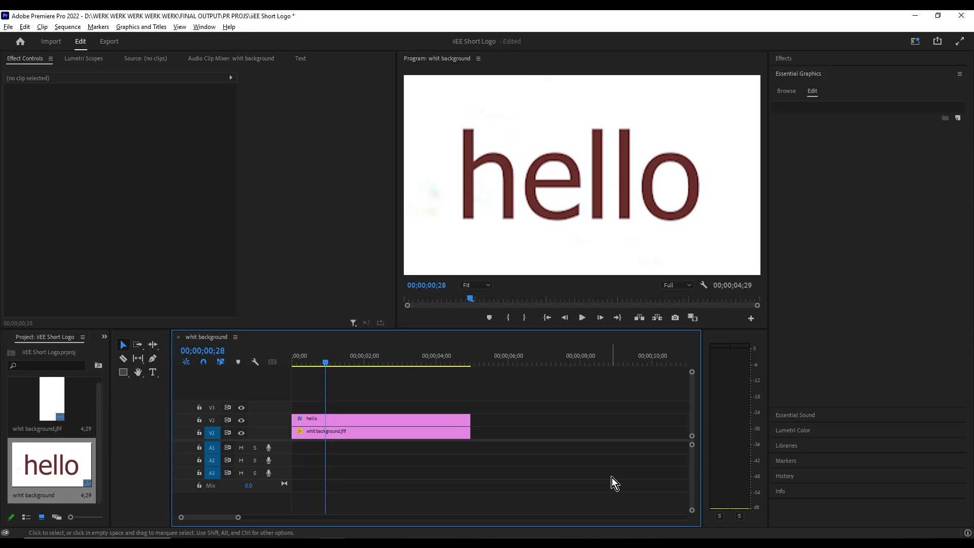
{"action": "mouse_move", "coordinate": [579, 483]}
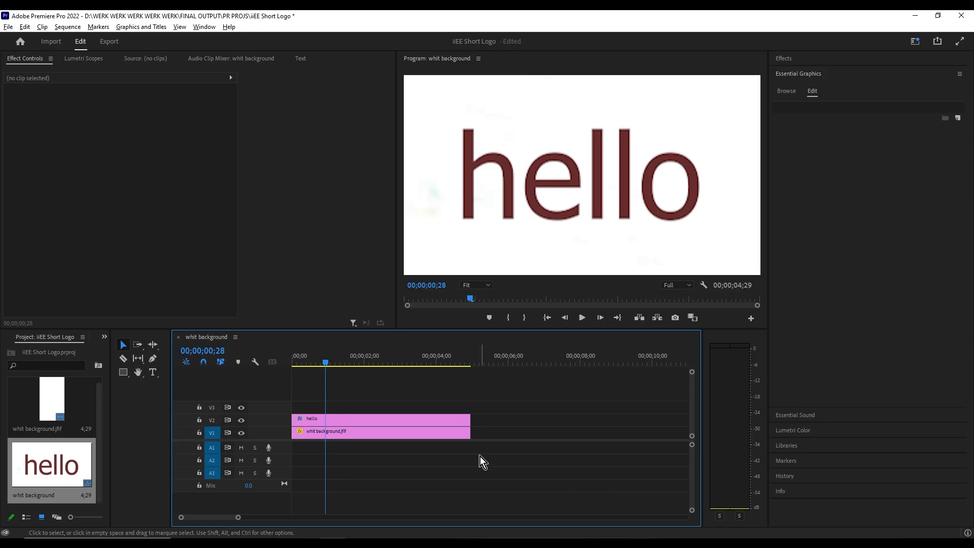
{"action": "mouse_move", "coordinate": [436, 450]}
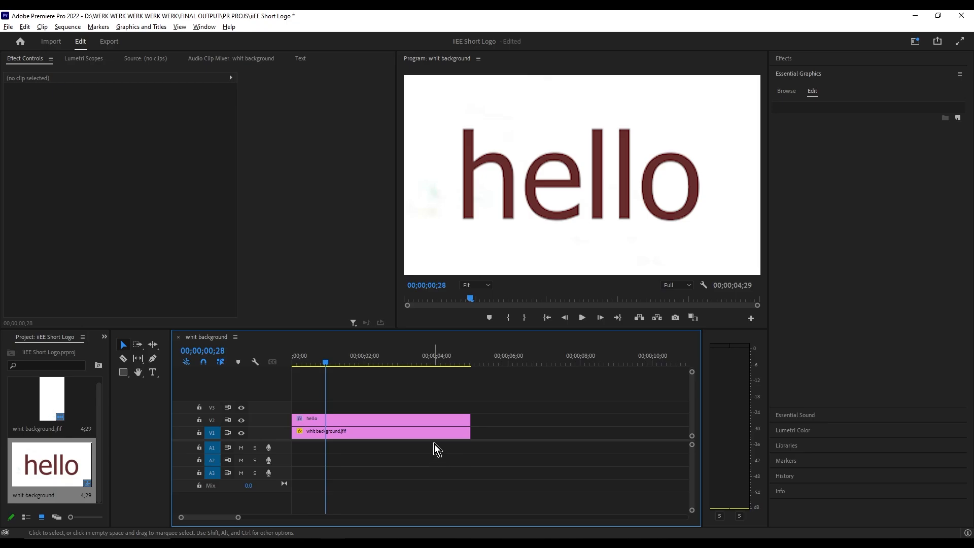
- Select the hello title clip and expand its Text (hello) properties to show Appearance
{"action": "left_click", "coordinate": [379, 418]}
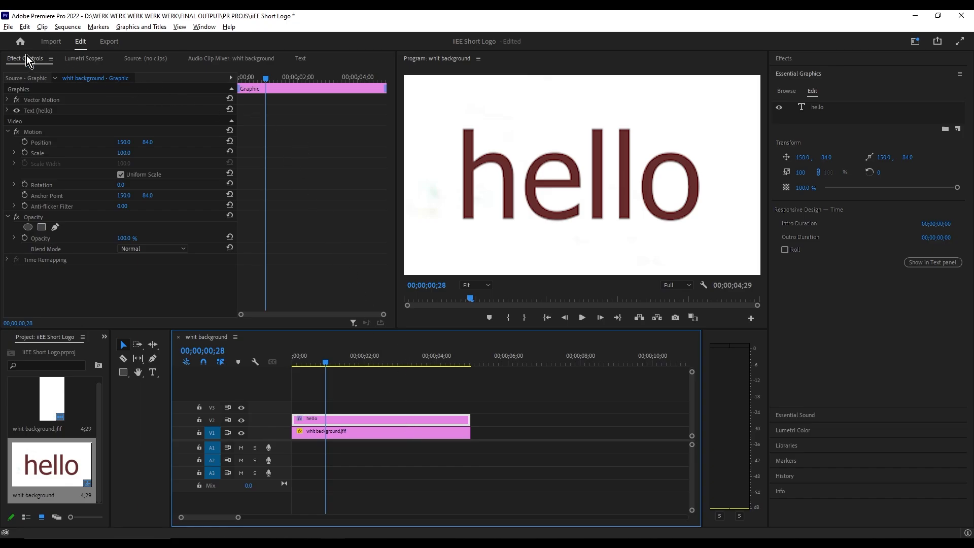
{"action": "mouse_move", "coordinate": [6, 115]}
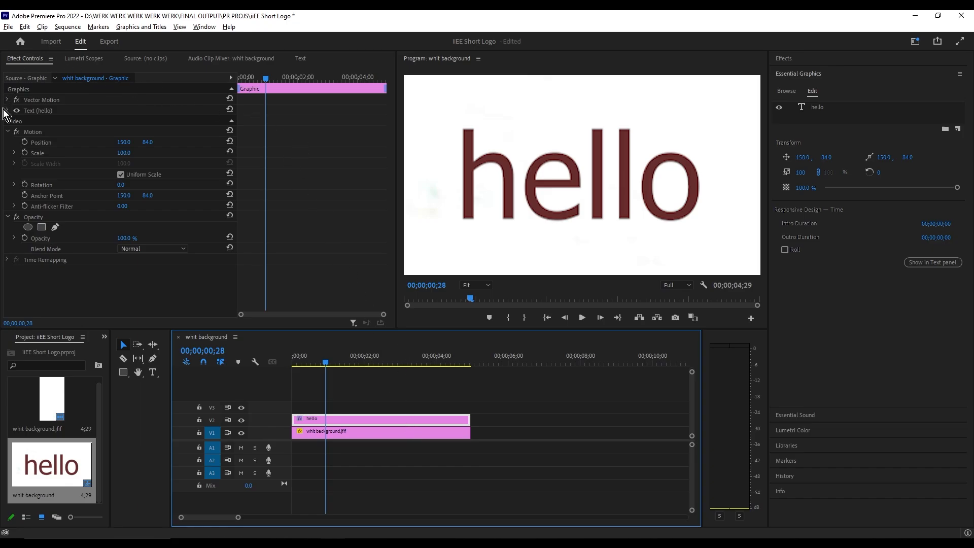
{"action": "left_click", "coordinate": [14, 109]}
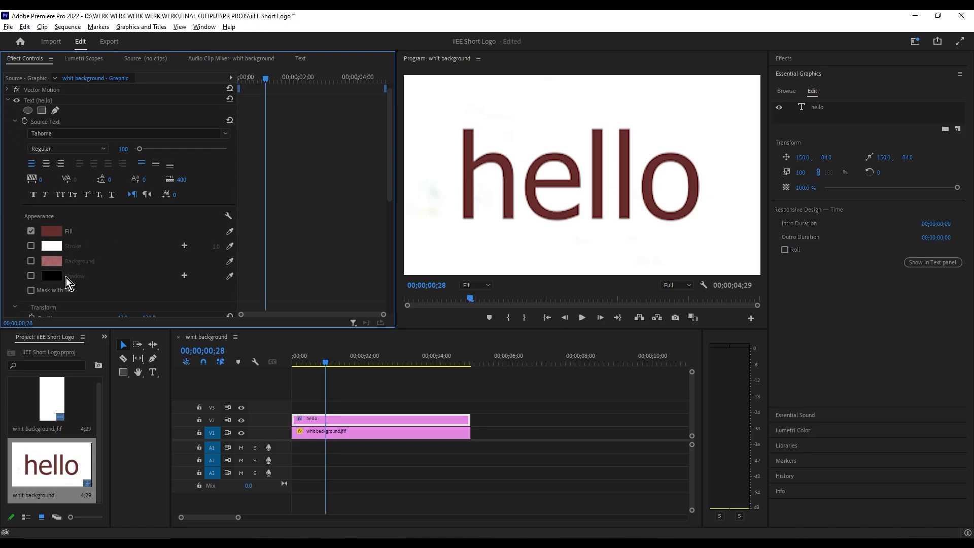
- Enable a black drop shadow on the hello text and return its opacity to 100%
{"action": "left_click", "coordinate": [31, 276]}
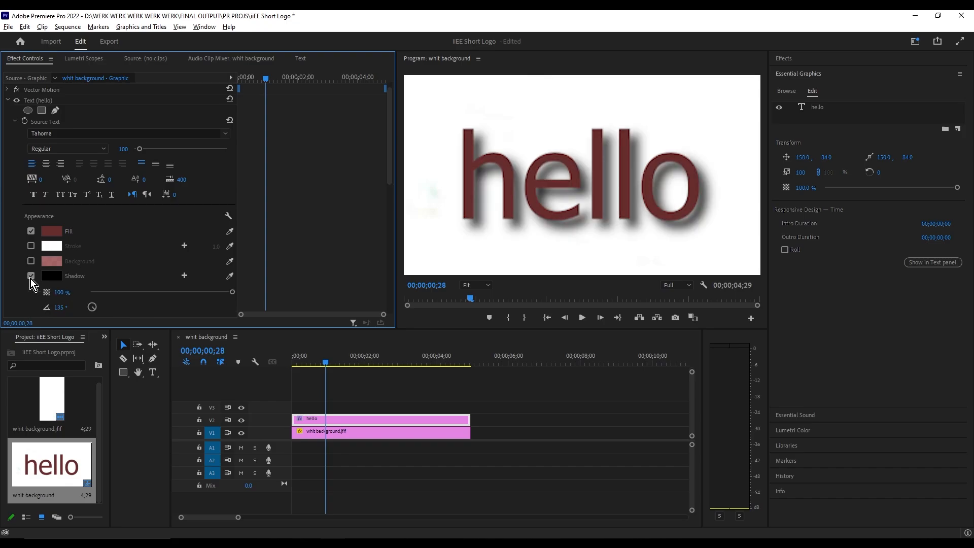
{"action": "scroll", "scroll_direction": "down", "scroll_amount": 3}
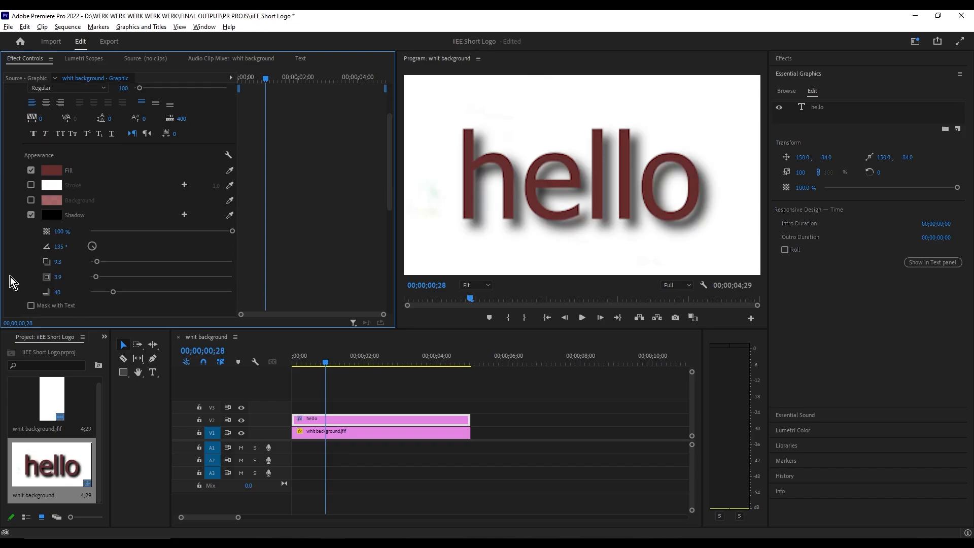
{"action": "mouse_move", "coordinate": [200, 254]}
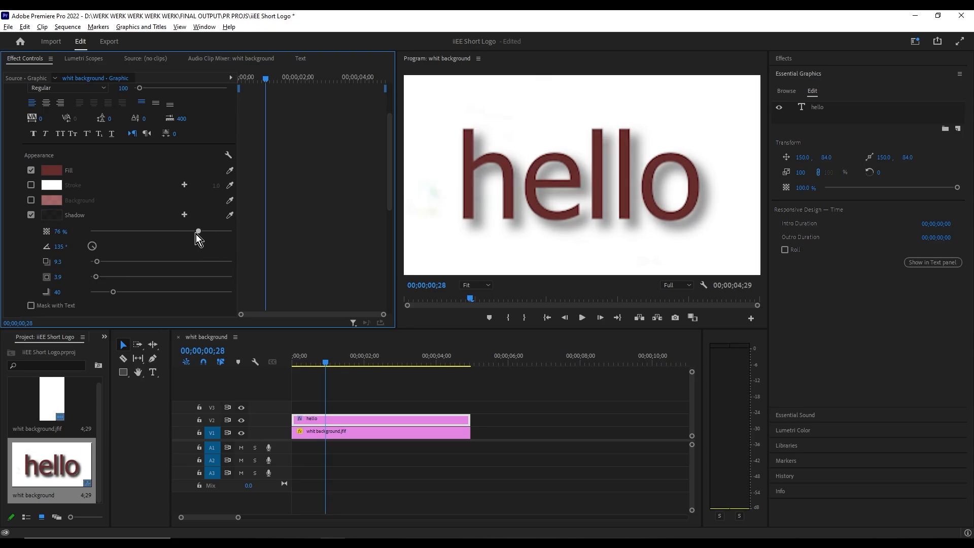
{"action": "left_click_drag", "start_coordinate": [199, 231], "coordinate": [231, 231]}
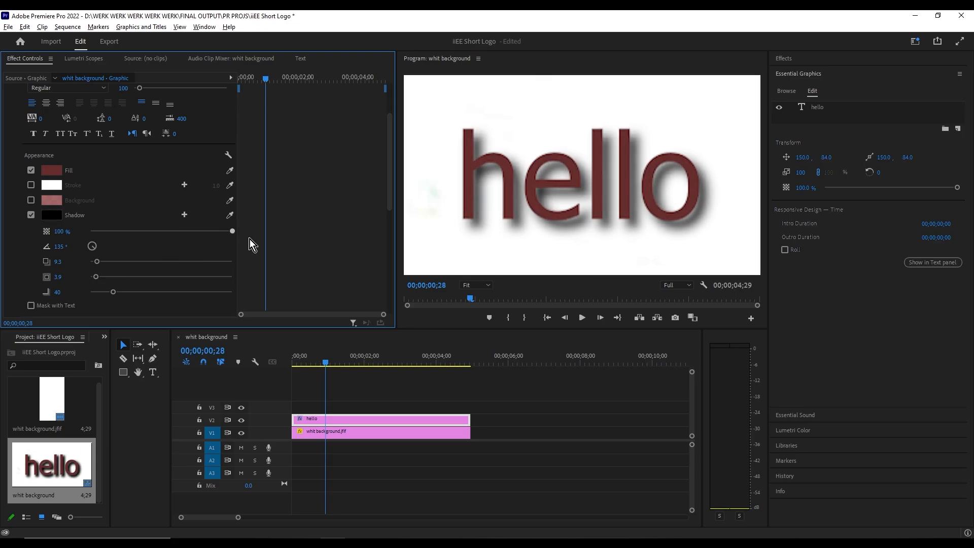
{"action": "mouse_move", "coordinate": [226, 233]}
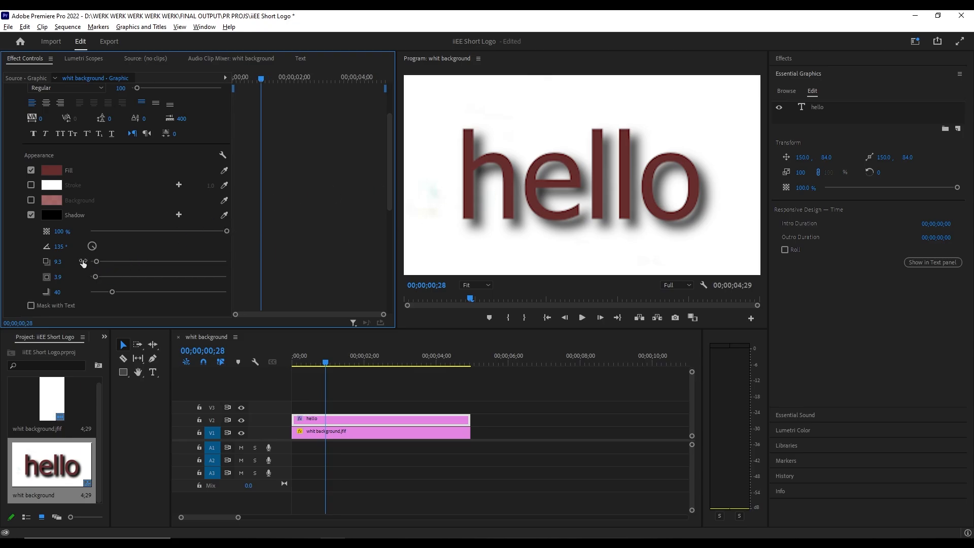
- Set the shadow Distance to 6.7 (via 23) and raise its Size to 4.1
{"action": "left_click_drag", "start_coordinate": [82, 261], "coordinate": [105, 262]}
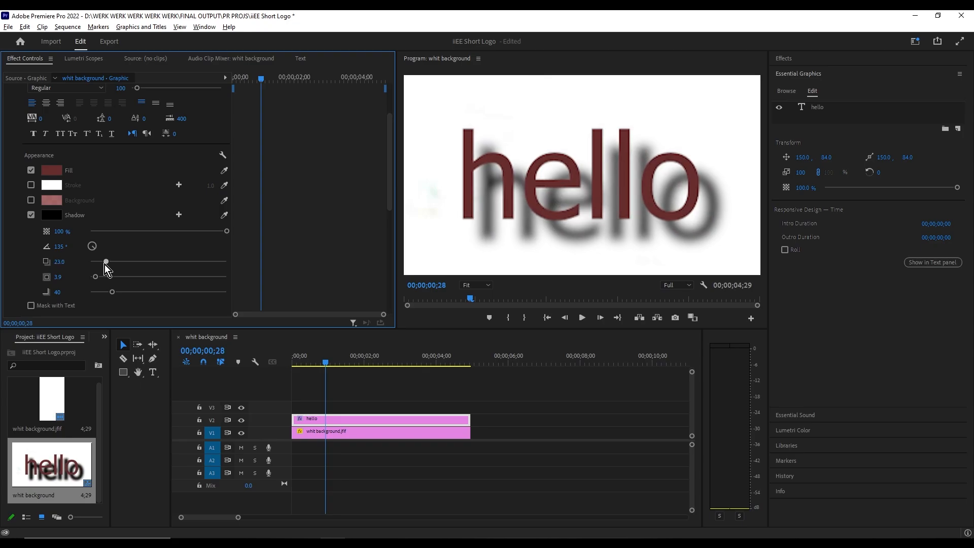
{"action": "left_click_drag", "start_coordinate": [106, 262], "coordinate": [94, 261]}
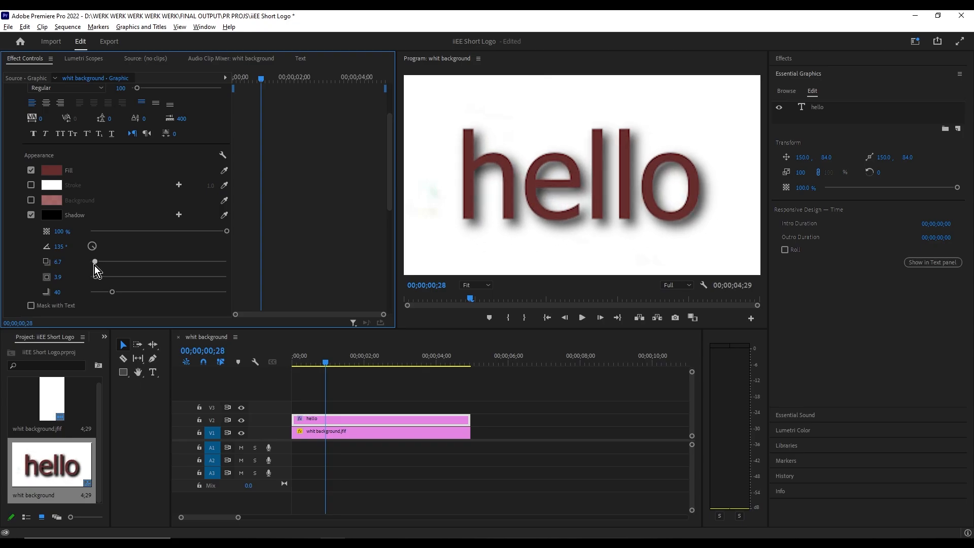
{"action": "left_click_drag", "start_coordinate": [94, 262], "coordinate": [94, 276]}
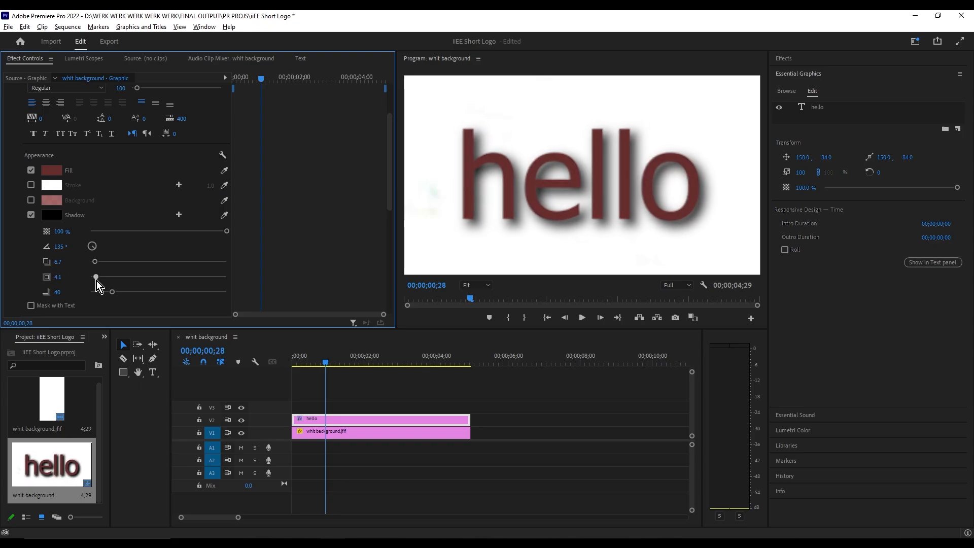